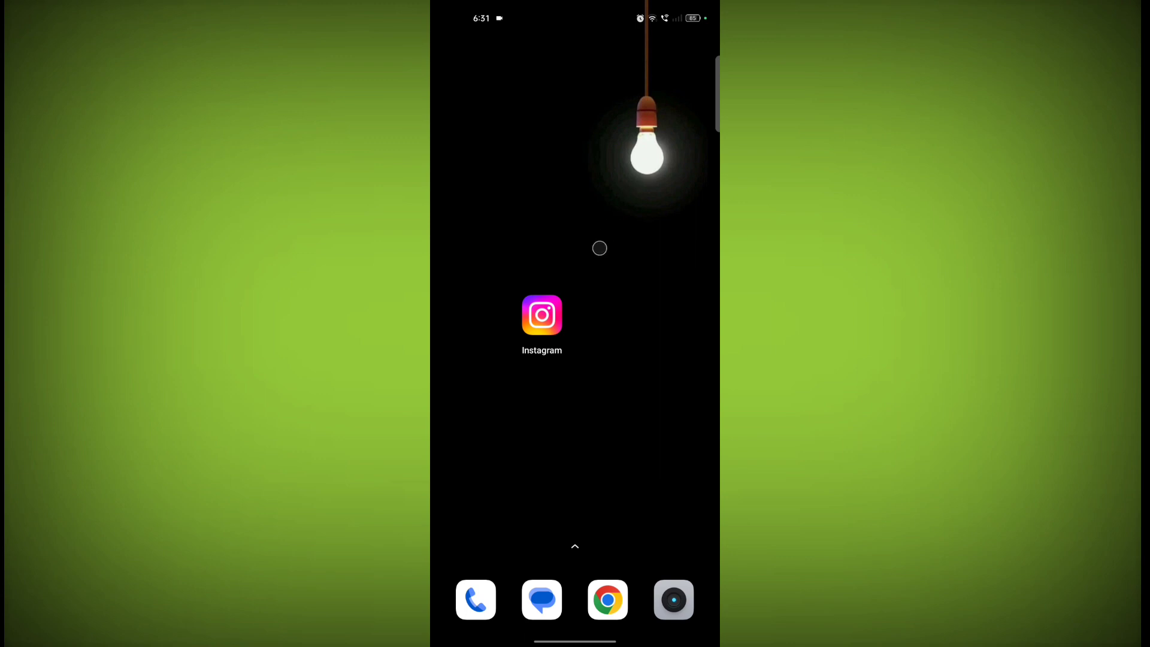
# Step: Launch Instagram from the home screen so the home feed appears
pyautogui.click(541, 315)
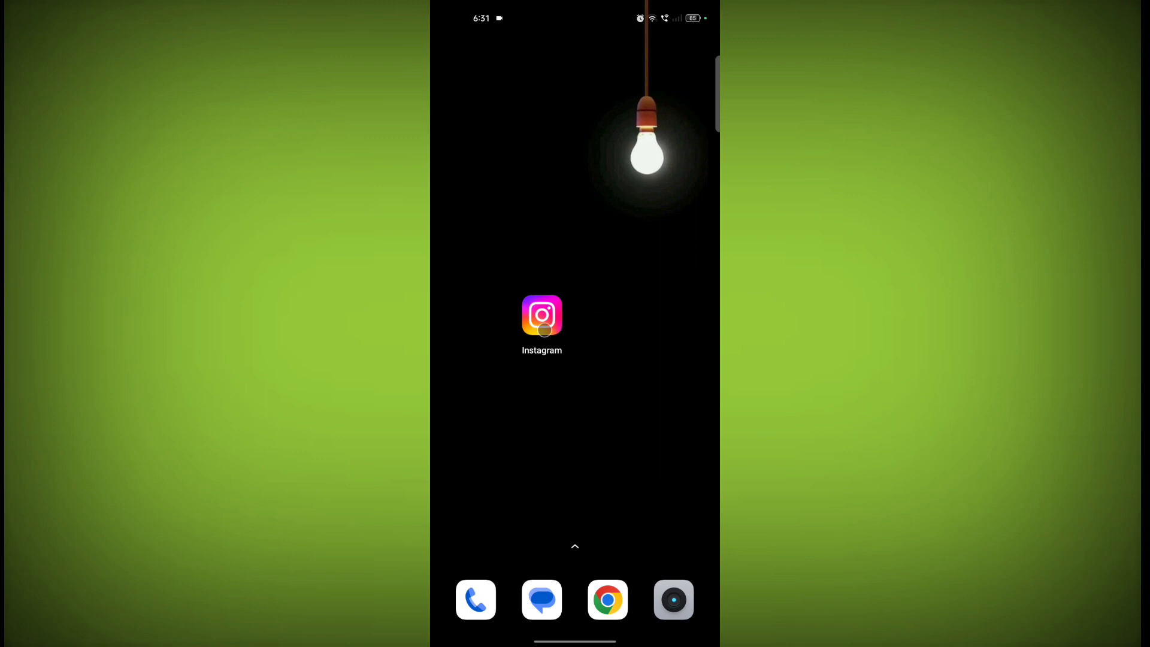
pyautogui.click(542, 315)
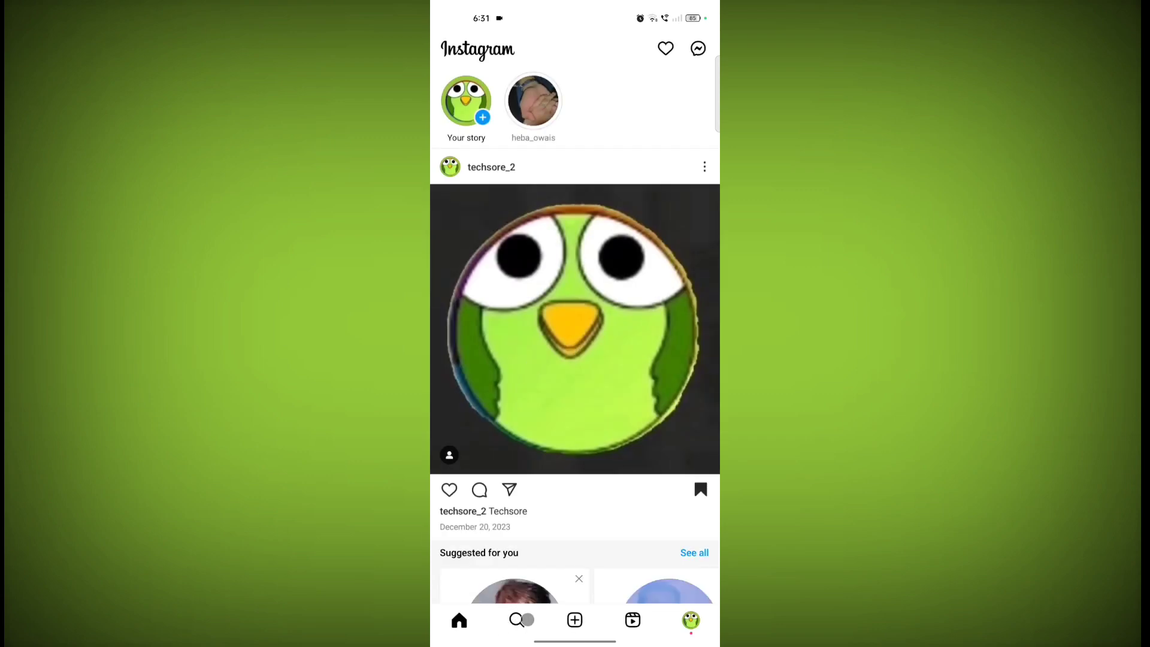
# Step: Open the account listed under Recent searches to view its profile page
pyautogui.click(516, 619)
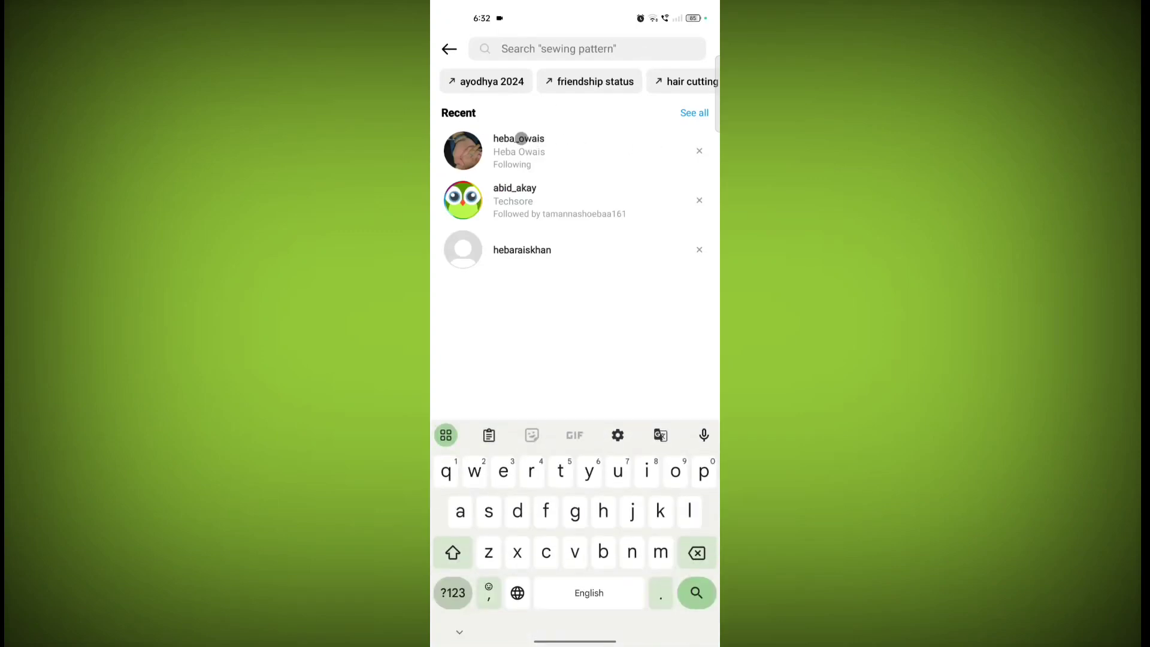
pyautogui.click(519, 151)
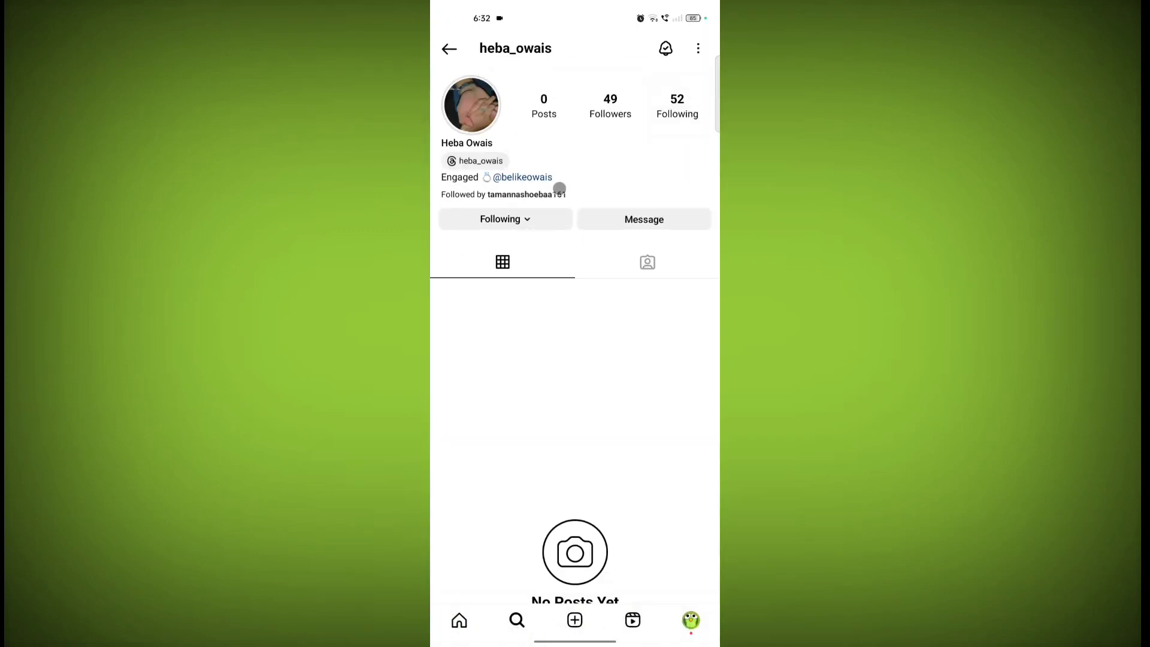
pyautogui.click(676, 103)
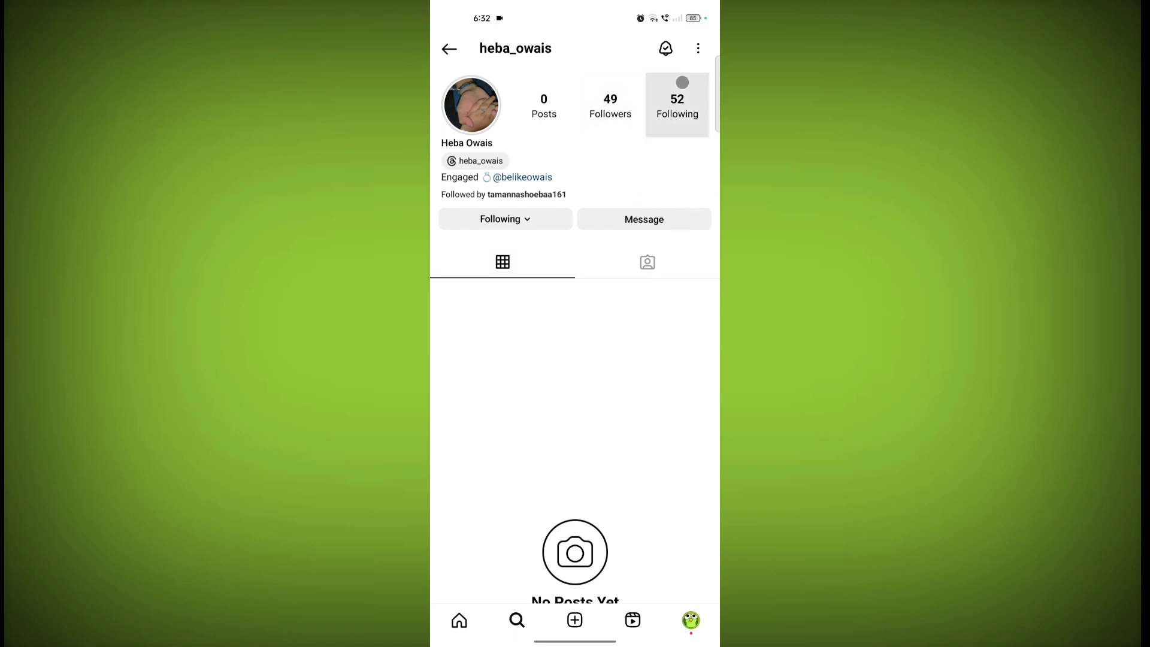
# Step: Copy the profile URL from the profile's three-dot options menu
pyautogui.click(697, 48)
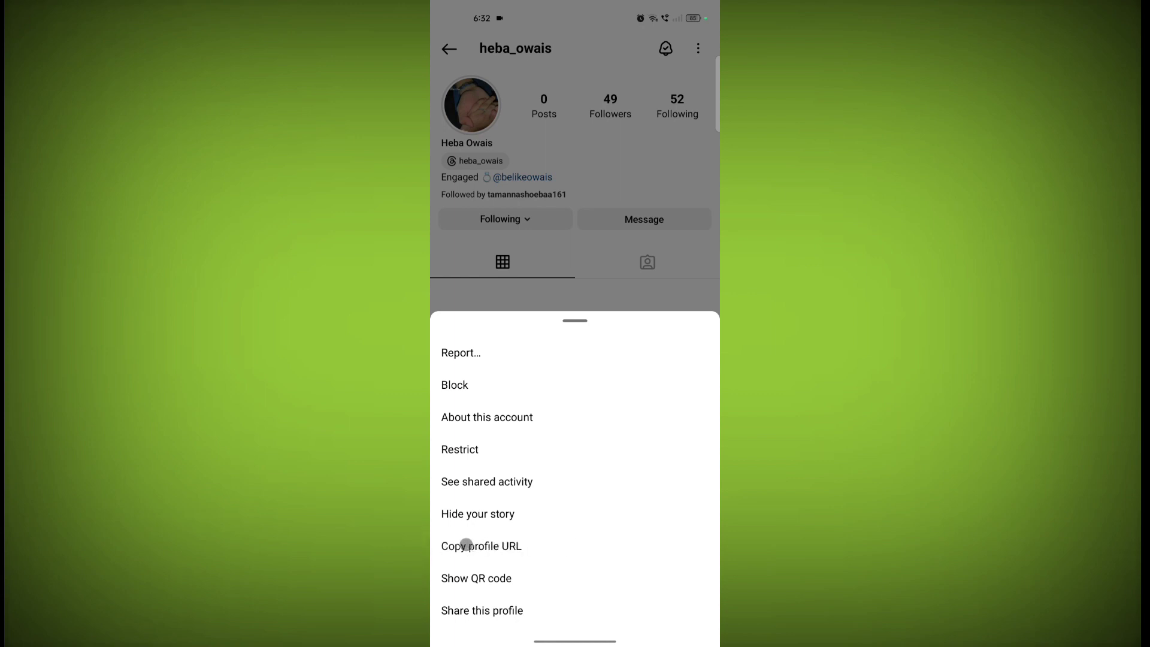
pyautogui.click(482, 546)
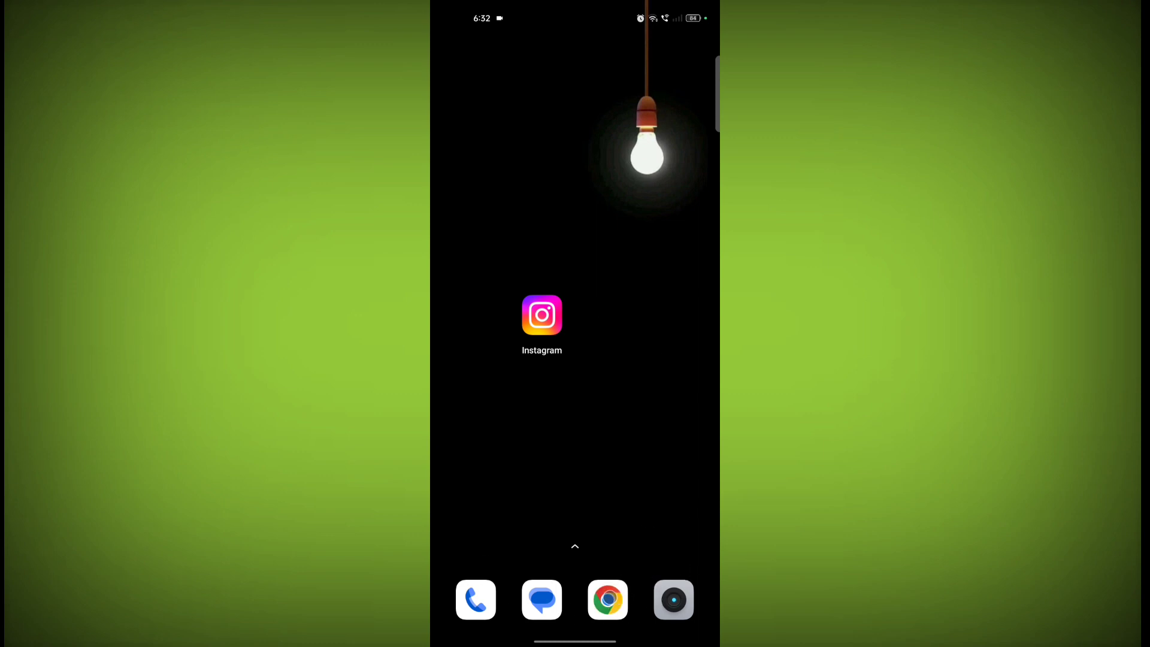
# Step: Paste the copied Instagram profile URL into Chrome's address bar and load it
pyautogui.click(608, 600)
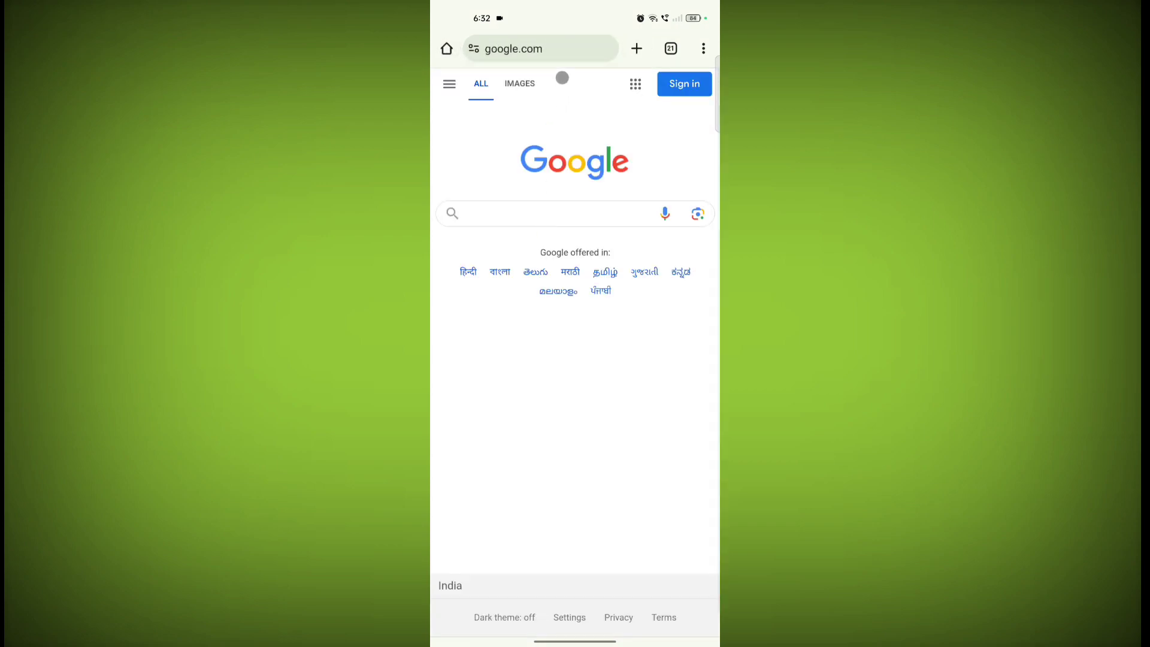
pyautogui.click(536, 48)
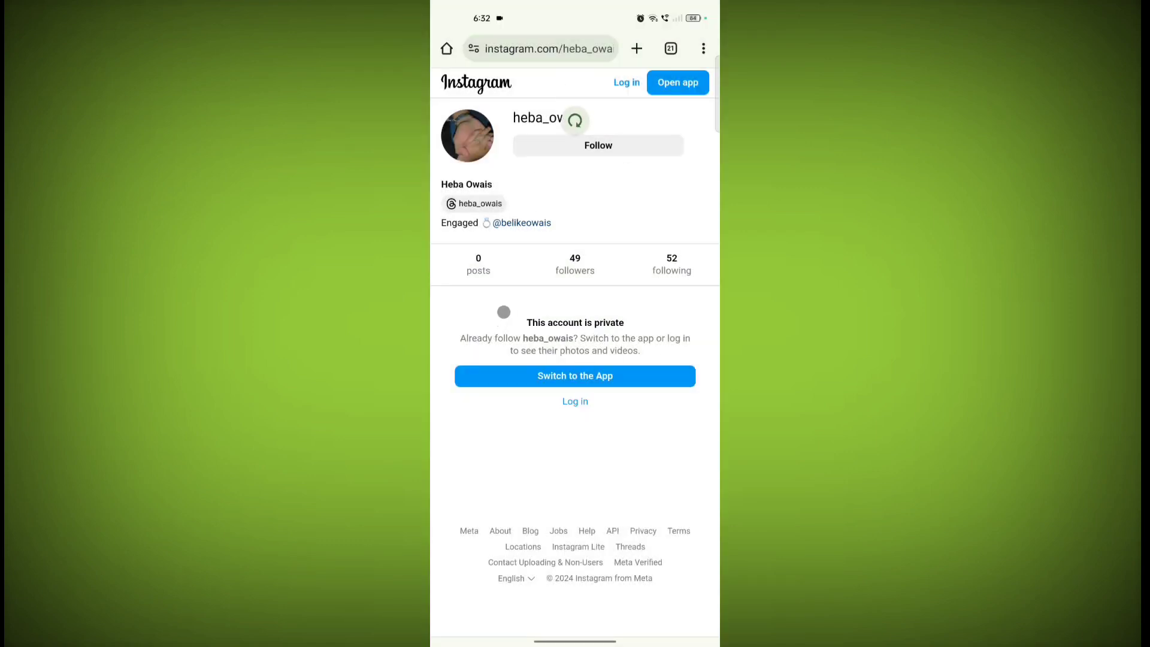
pyautogui.click(574, 375)
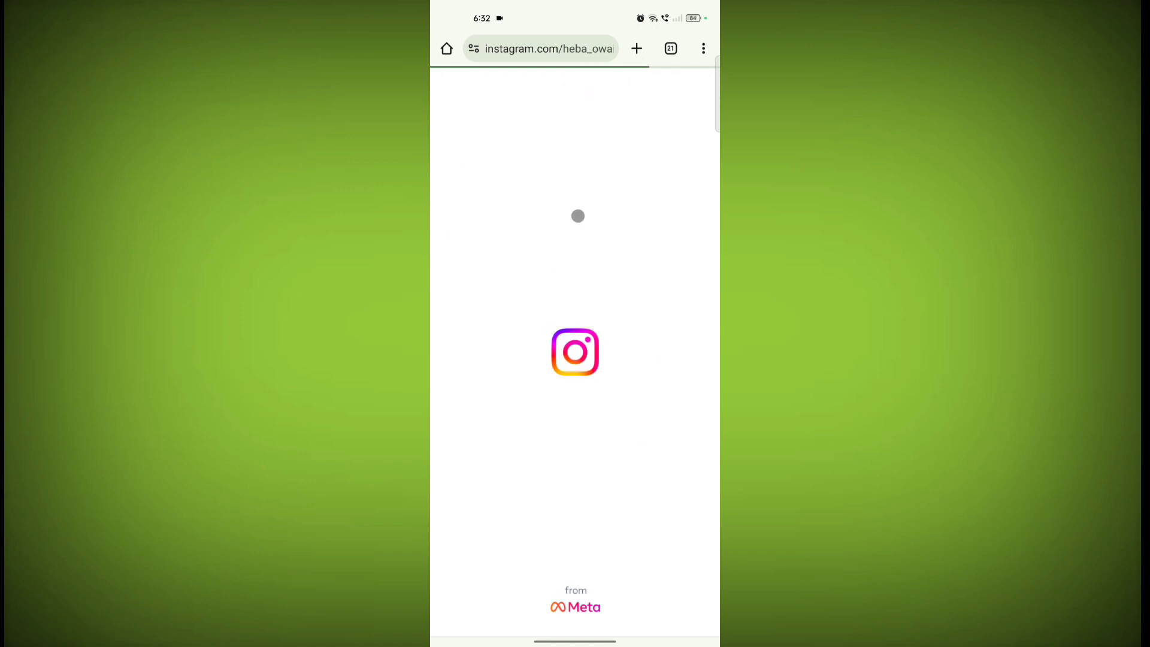